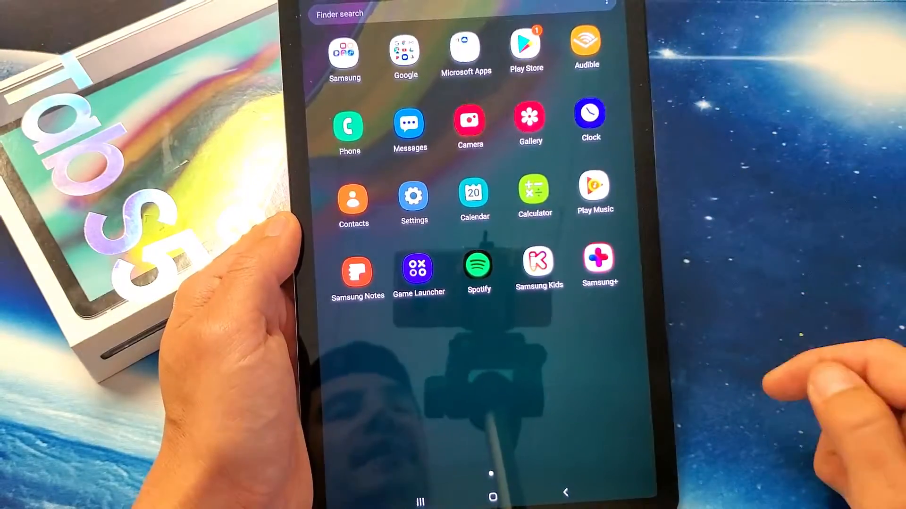
# Launch the Settings app from the app drawer.
pyautogui.click(414, 195)
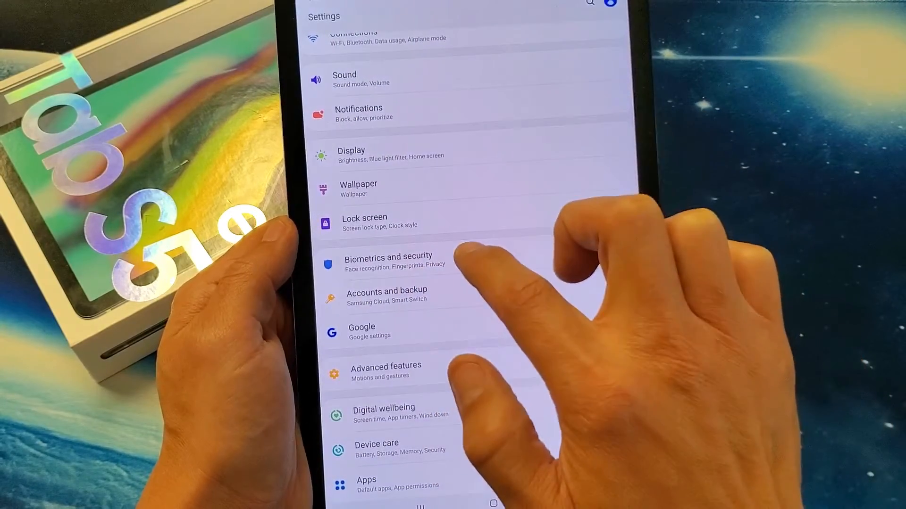
# Open Face recognition under Biometrics and security.
pyautogui.click(388, 261)
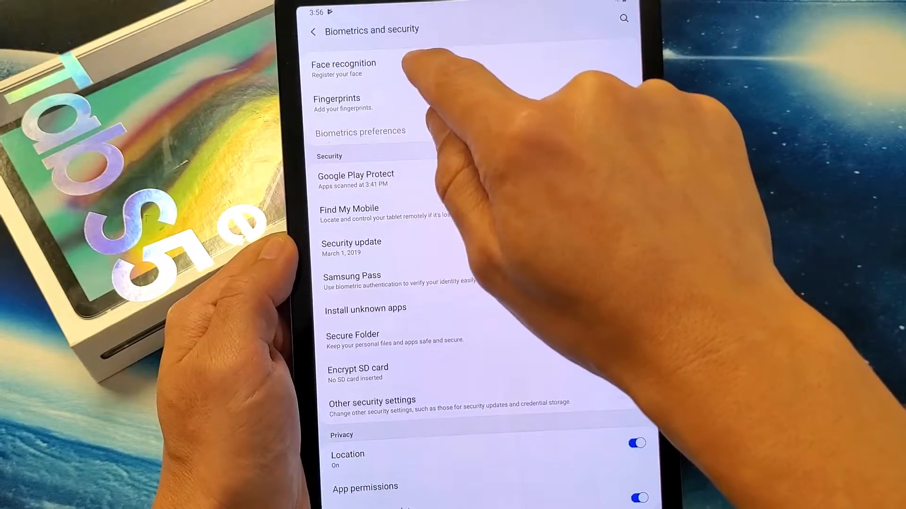
pyautogui.click(343, 68)
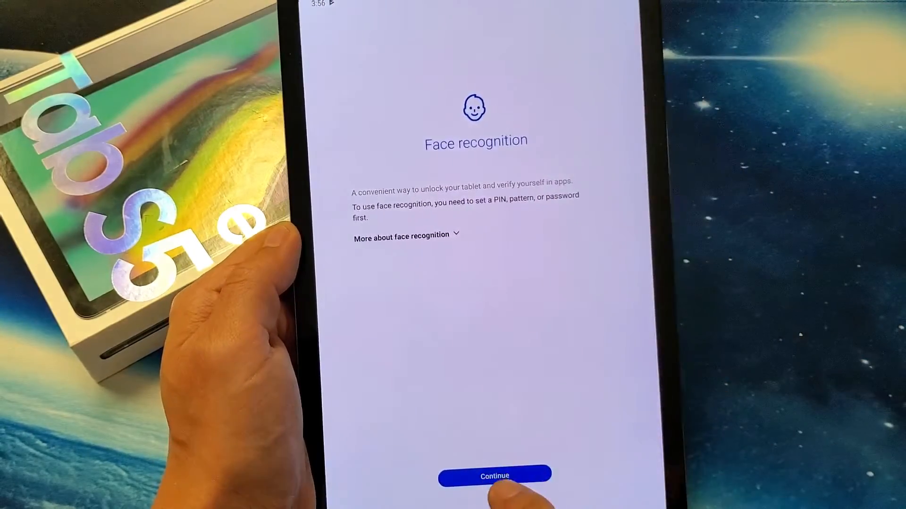
# Set and confirm a 4-digit PIN as the backup screen lock.
pyautogui.click(493, 476)
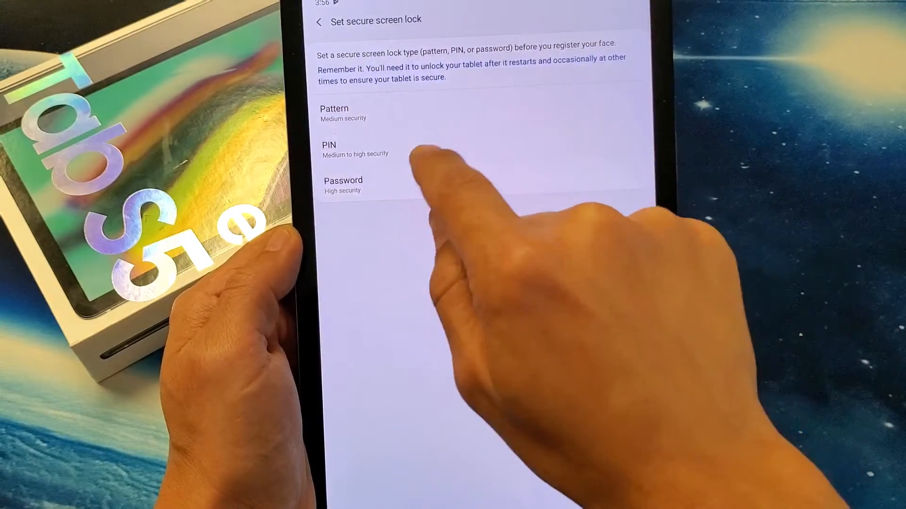
pyautogui.click(329, 149)
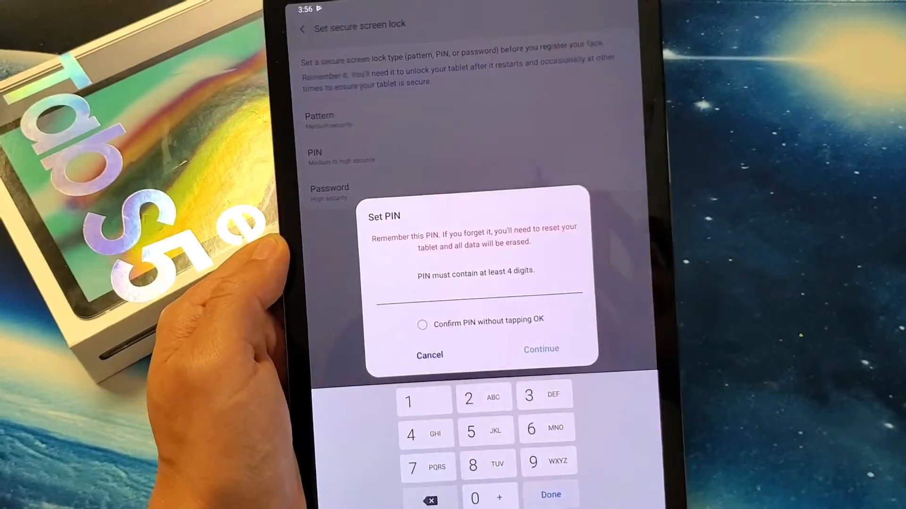
pyautogui.click(541, 349)
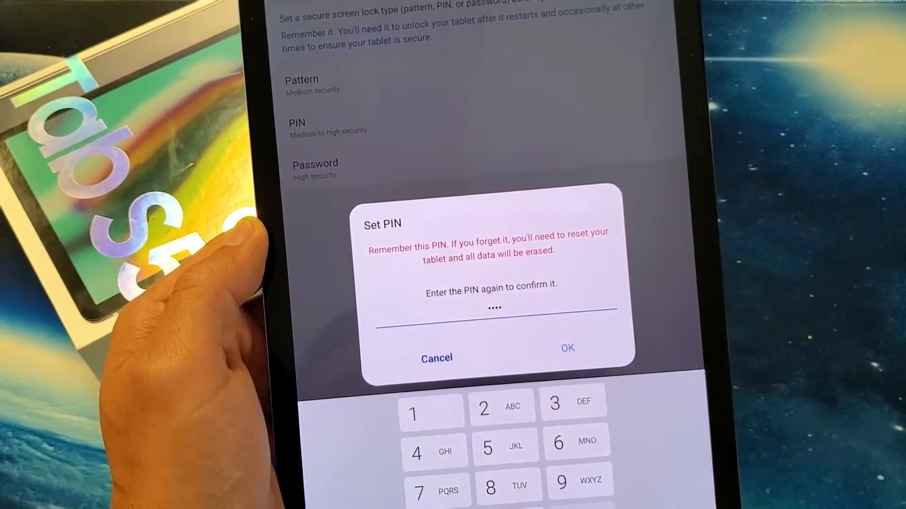
pyautogui.click(567, 348)
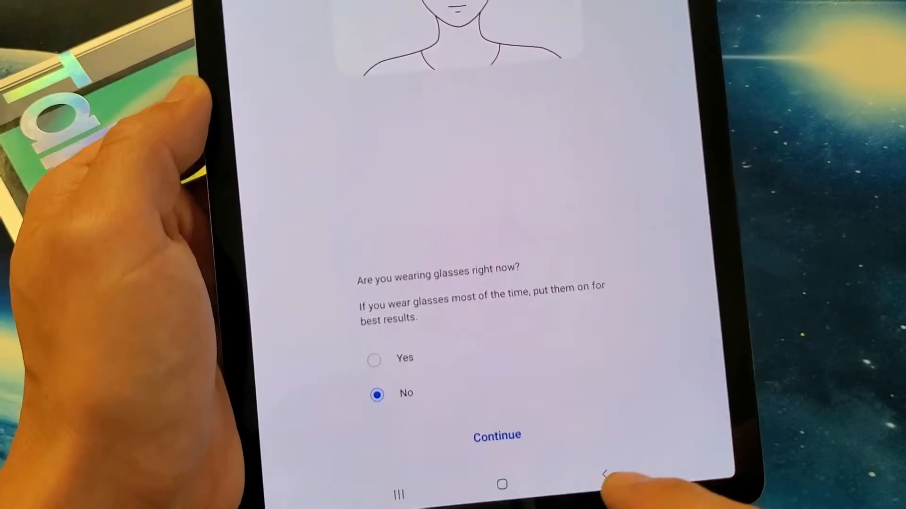
# Register the face with 'No' selected for glasses and scan it.
pyautogui.click(496, 416)
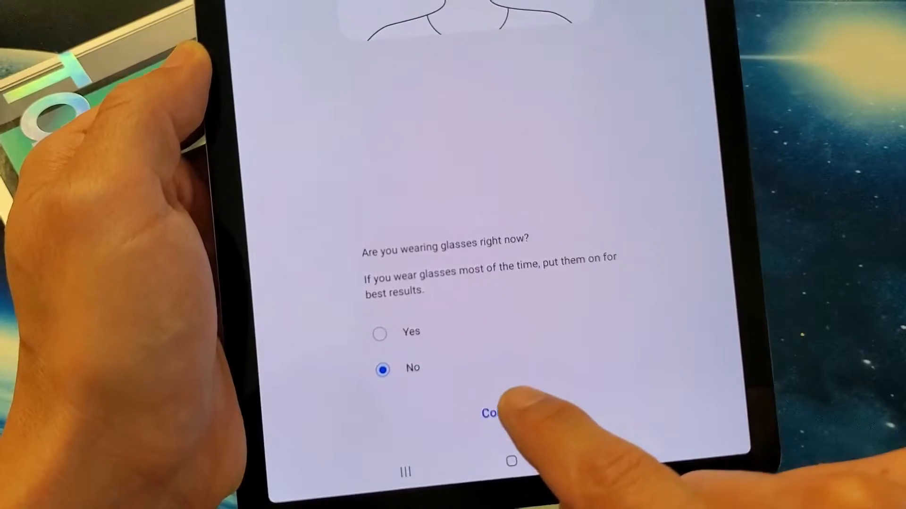
pyautogui.click(491, 412)
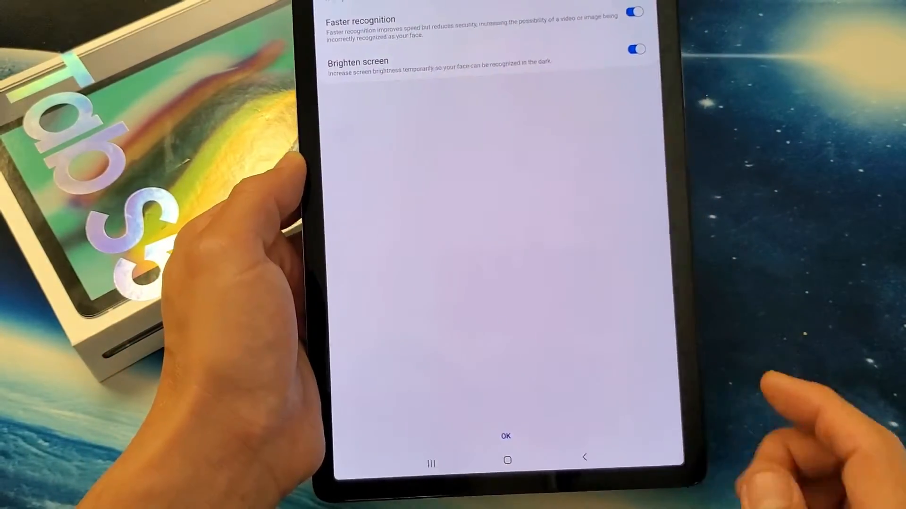
# Close face recognition setup and agree to back up the PIN with Samsung.
pyautogui.click(505, 435)
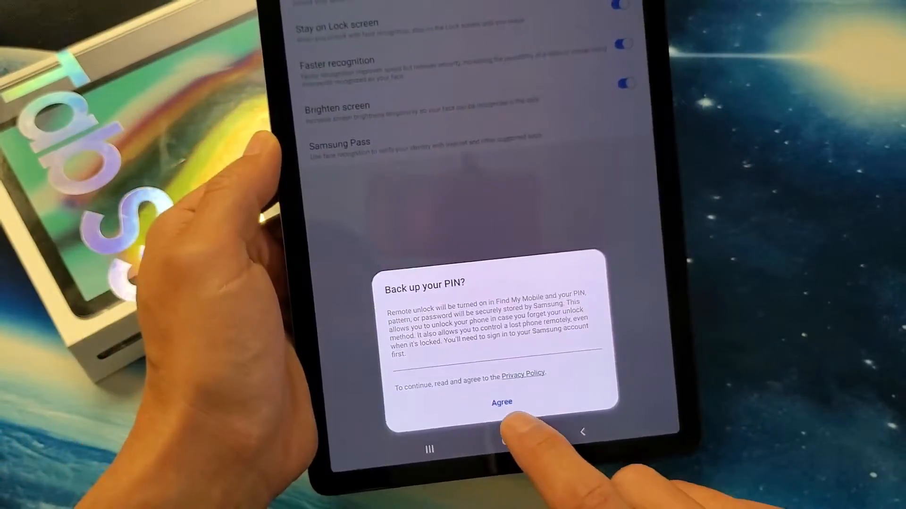
pyautogui.click(501, 402)
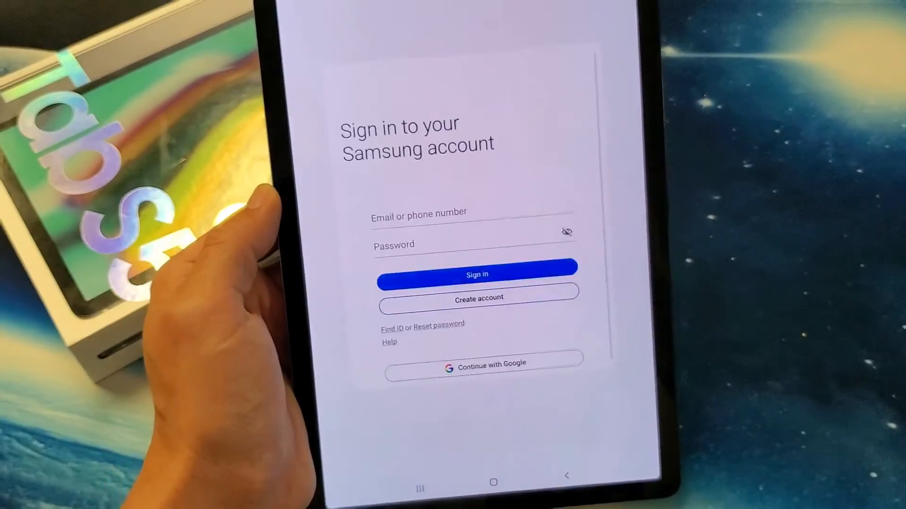